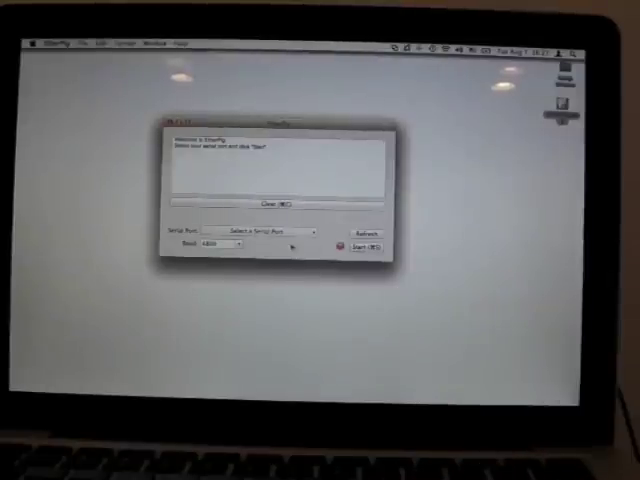
Select the KeySerial port in EtherPig and start sharing it over the network
{"action": "left_click", "coordinate": [272, 229]}
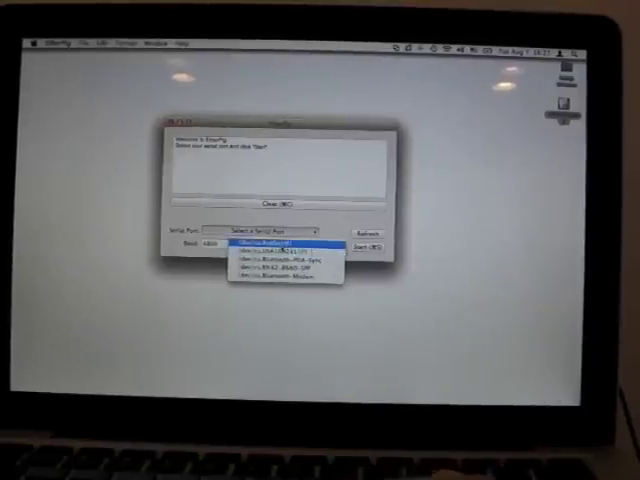
{"action": "left_click", "coordinate": [278, 241]}
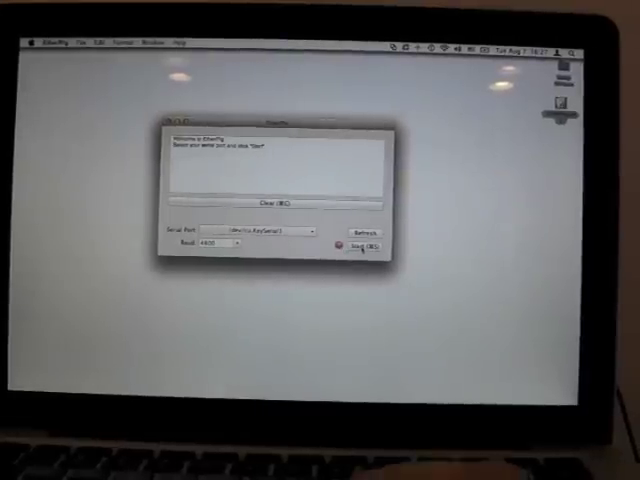
{"action": "left_click", "coordinate": [355, 245]}
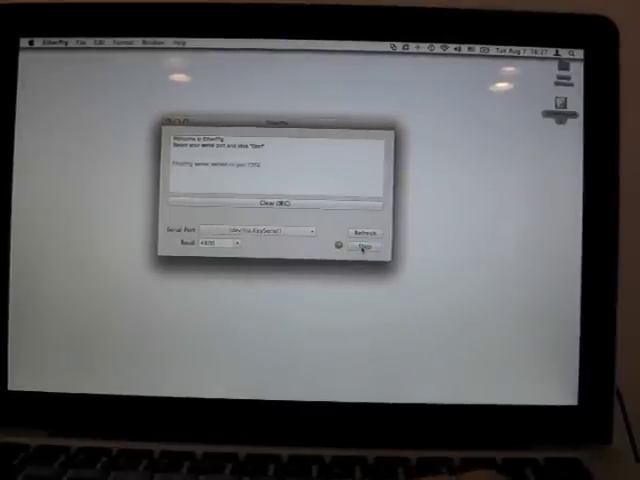
{"action": "left_click", "coordinate": [363, 247]}
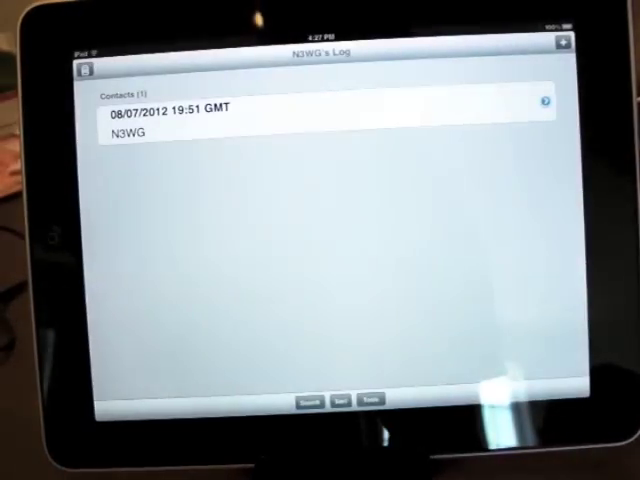
Open HamLog's EtherPig tool from the Tools list, showing remote IP, call and password
{"action": "left_click", "coordinate": [375, 400]}
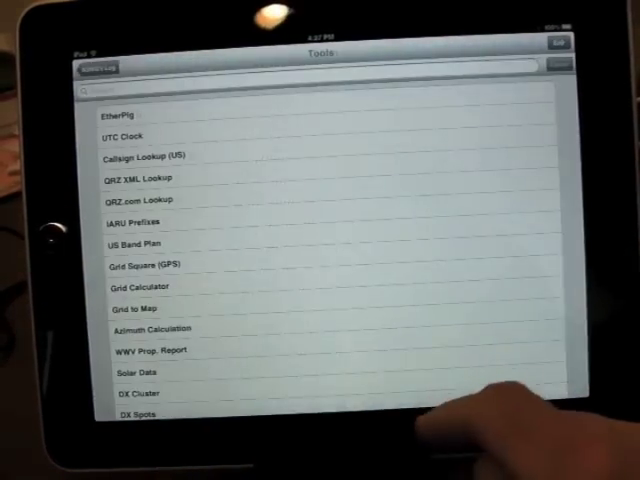
{"action": "left_click", "coordinate": [113, 116]}
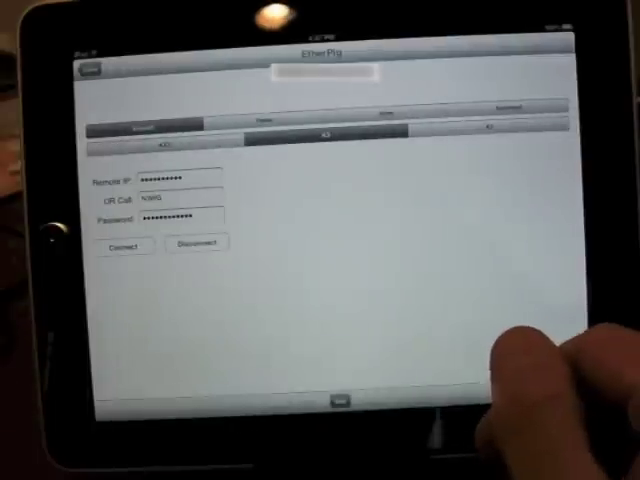